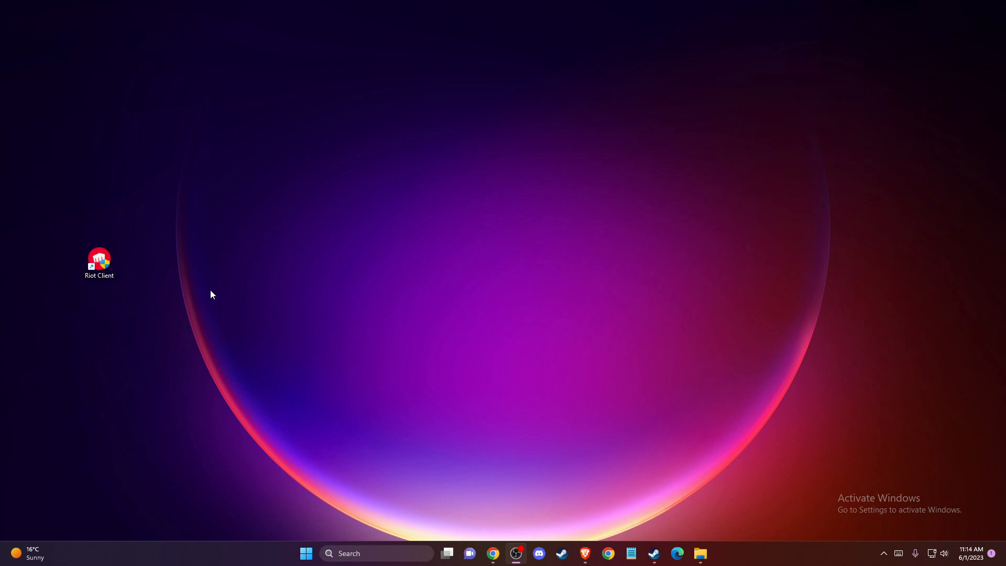
# - Open the Riot Client shortcut's file location from its right-click menu
pyautogui.rightClick(99, 261)
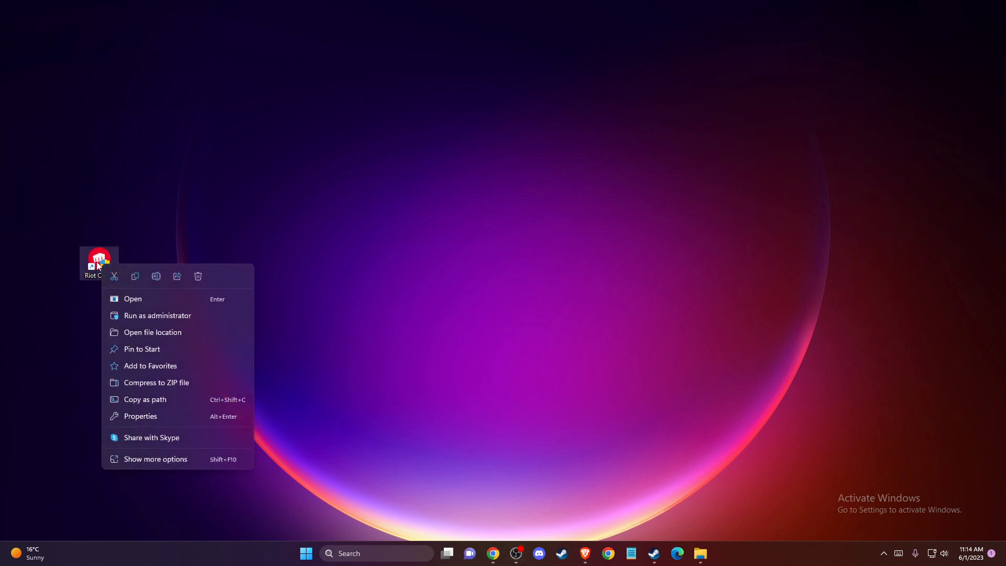
pyautogui.moveTo(140, 415)
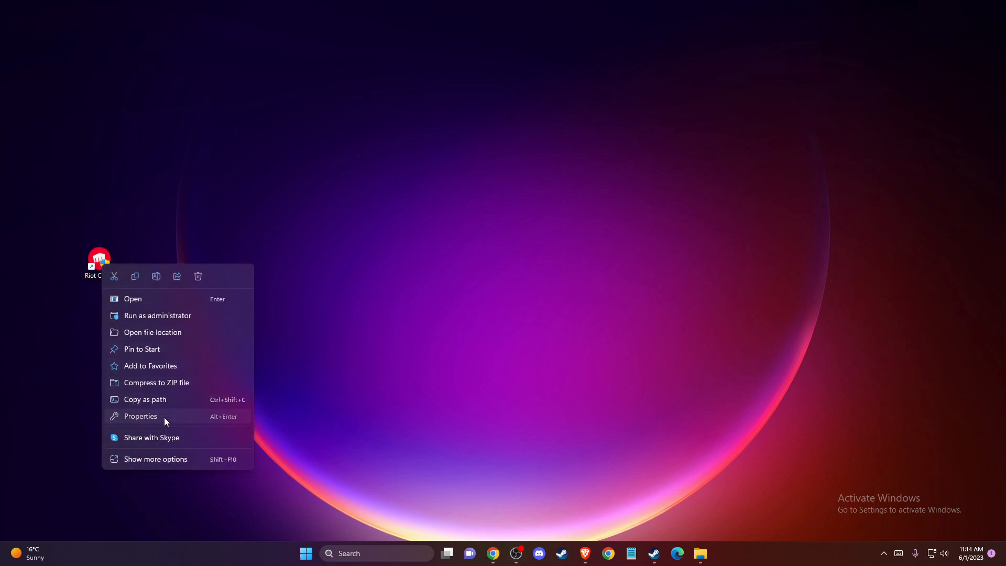
pyautogui.click(152, 332)
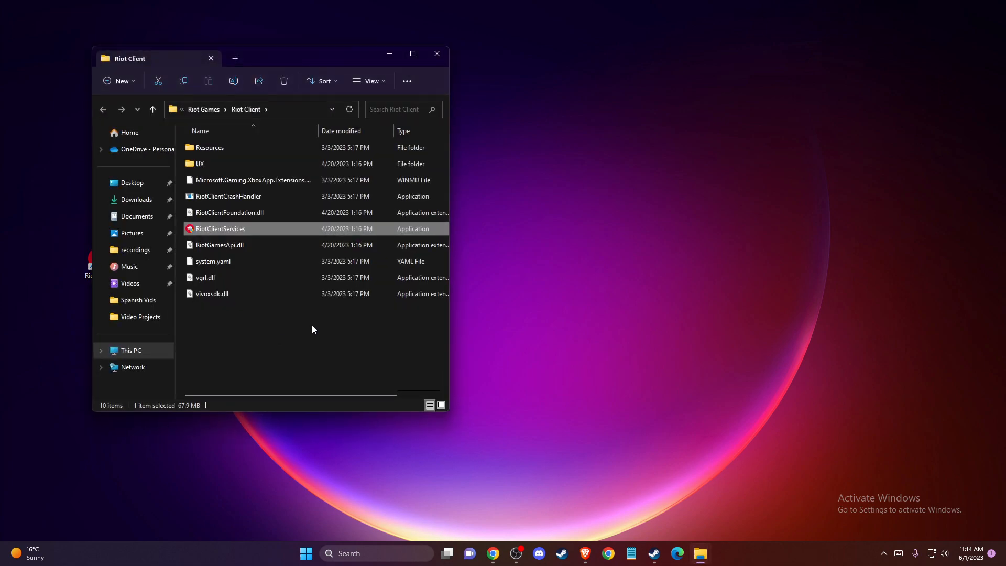
# - Maximize the window, go to the C: drive root, and bring up Riot Games folder actions
pyautogui.click(411, 53)
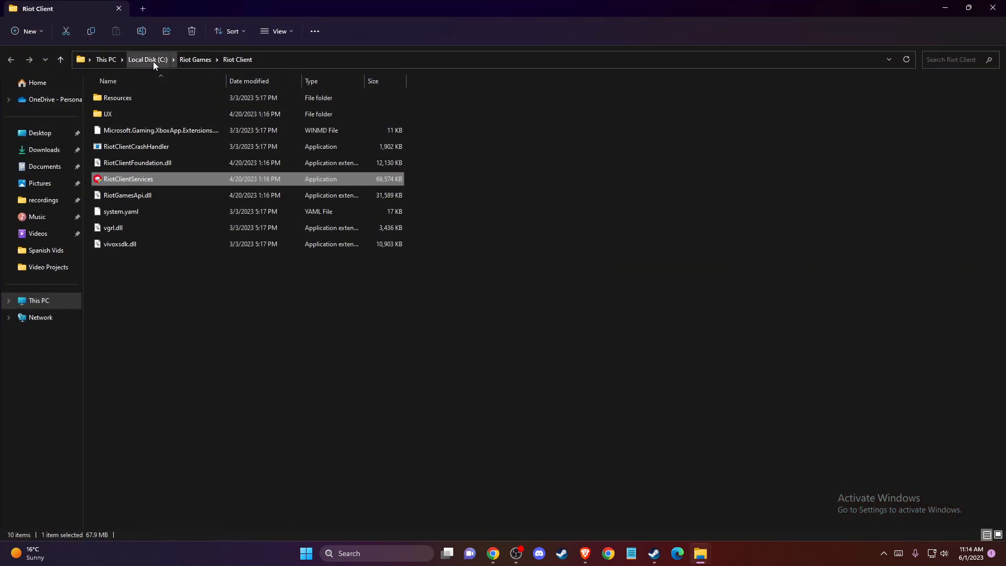
pyautogui.click(147, 59)
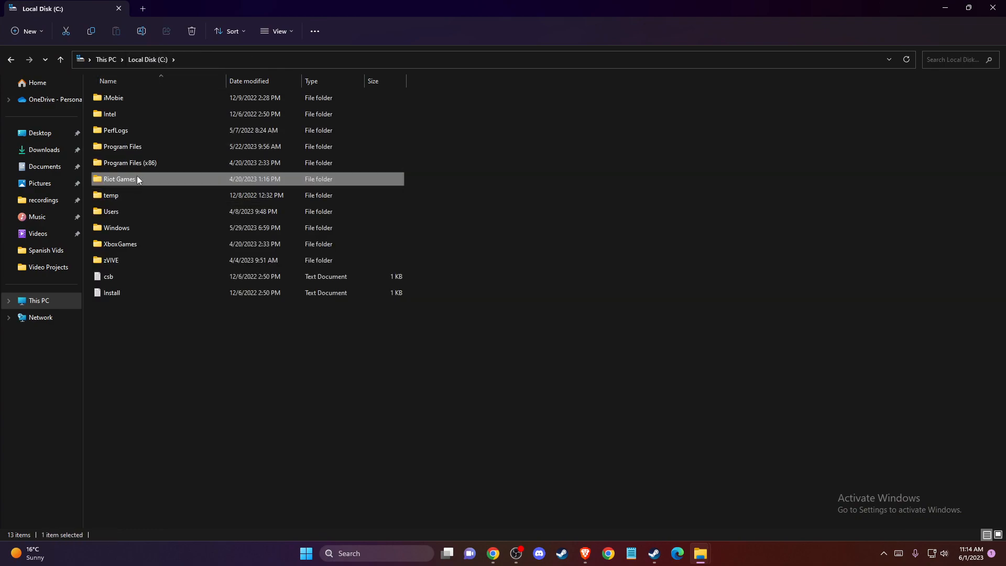
pyautogui.rightClick(137, 180)
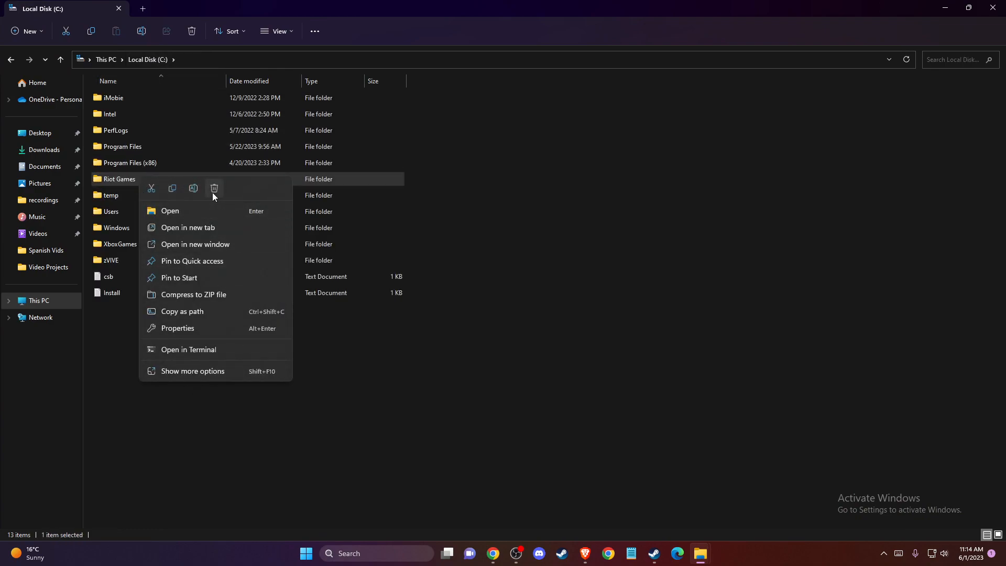
pyautogui.moveTo(273, 431)
pyautogui.write('appdata')
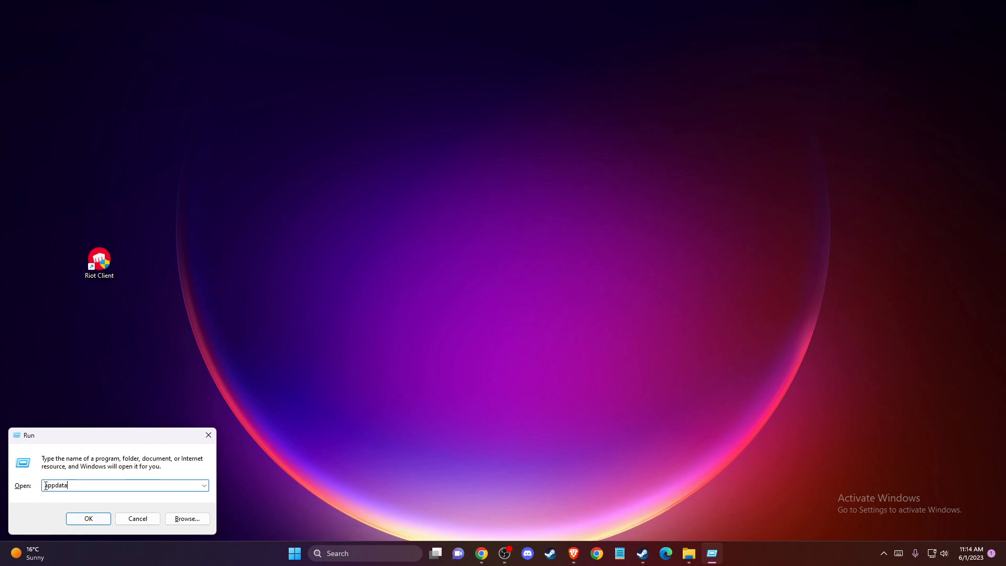
# - Confirm the Run dialog to open the AppData folder
pyautogui.click(88, 518)
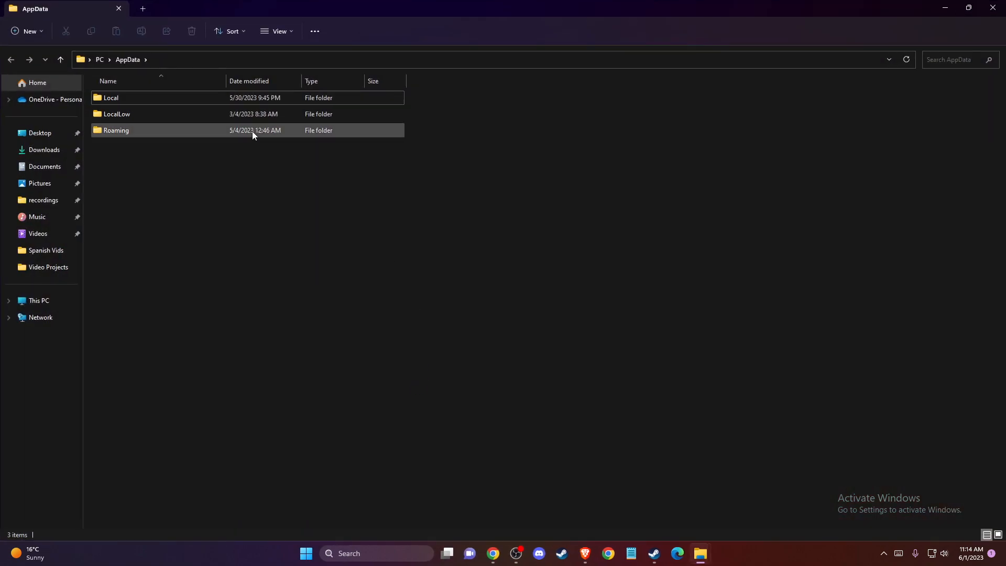
# - Open Local, delete the Riot Games folder, and bring up actions for VALORANT
pyautogui.doubleClick(110, 98)
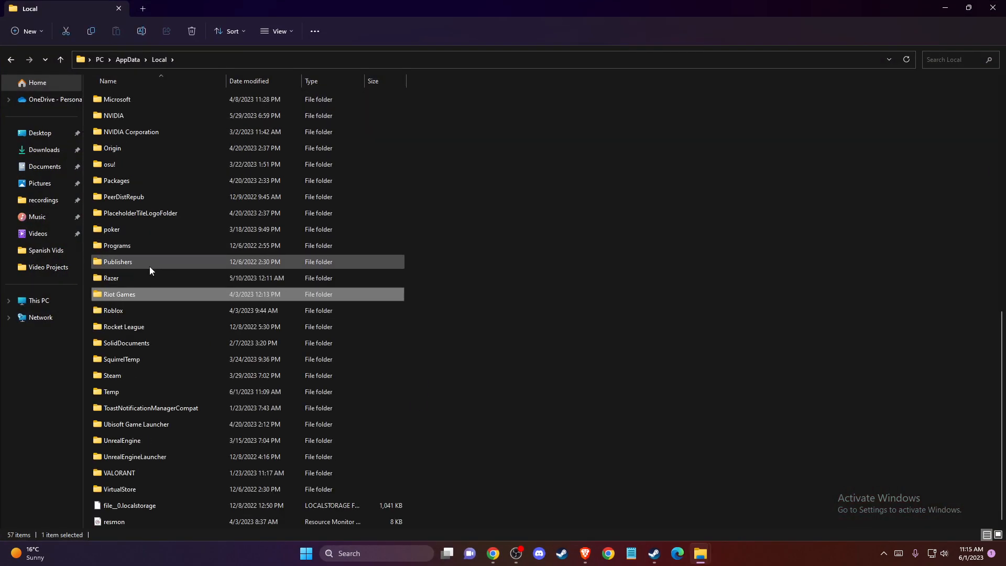
pyautogui.rightClick(120, 294)
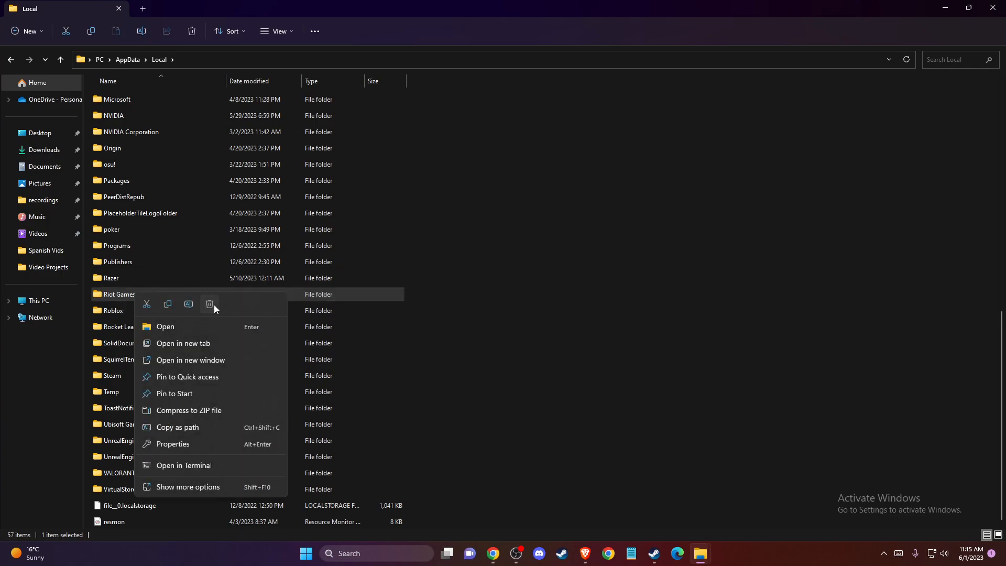
pyautogui.click(160, 384)
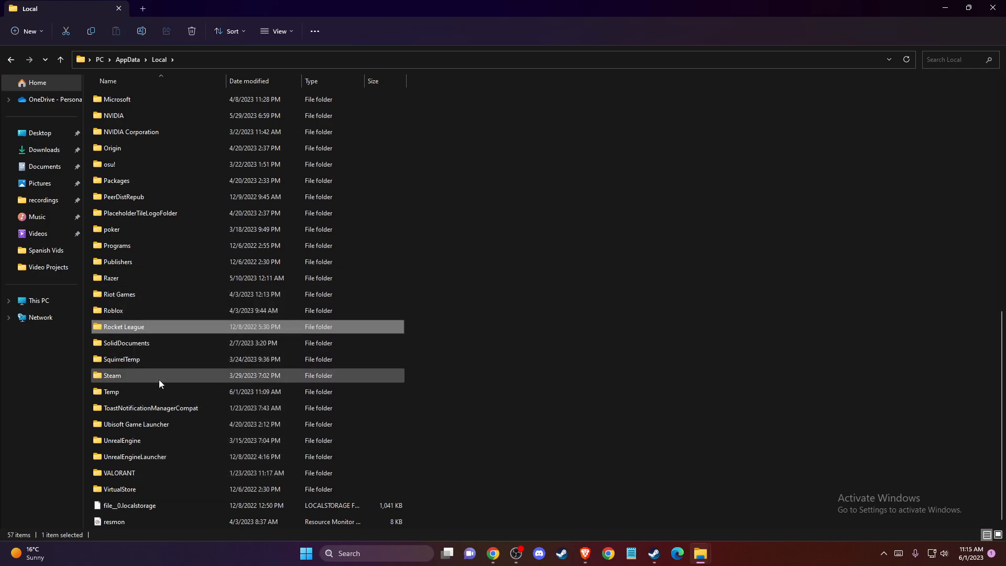
pyautogui.click(119, 473)
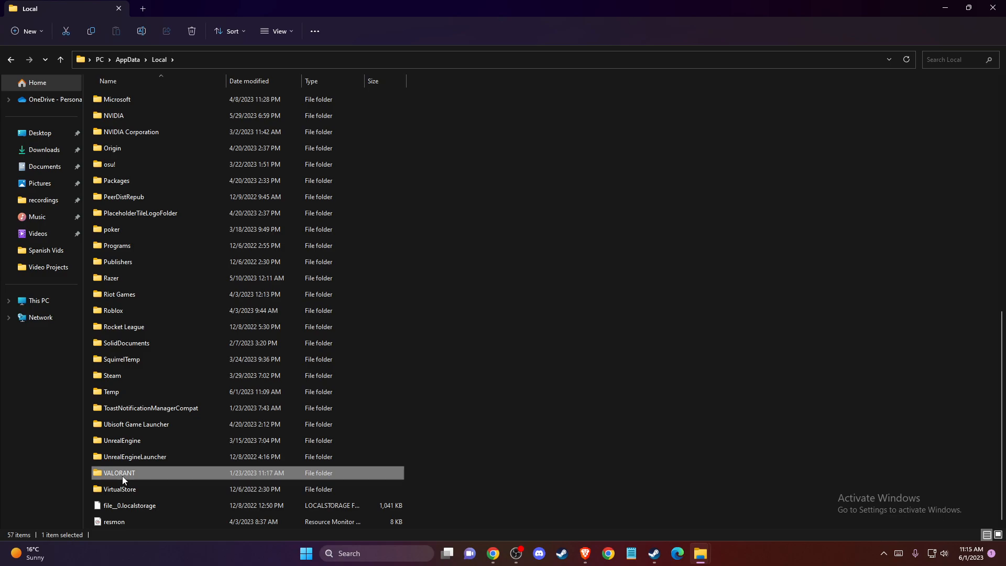
pyautogui.rightClick(119, 473)
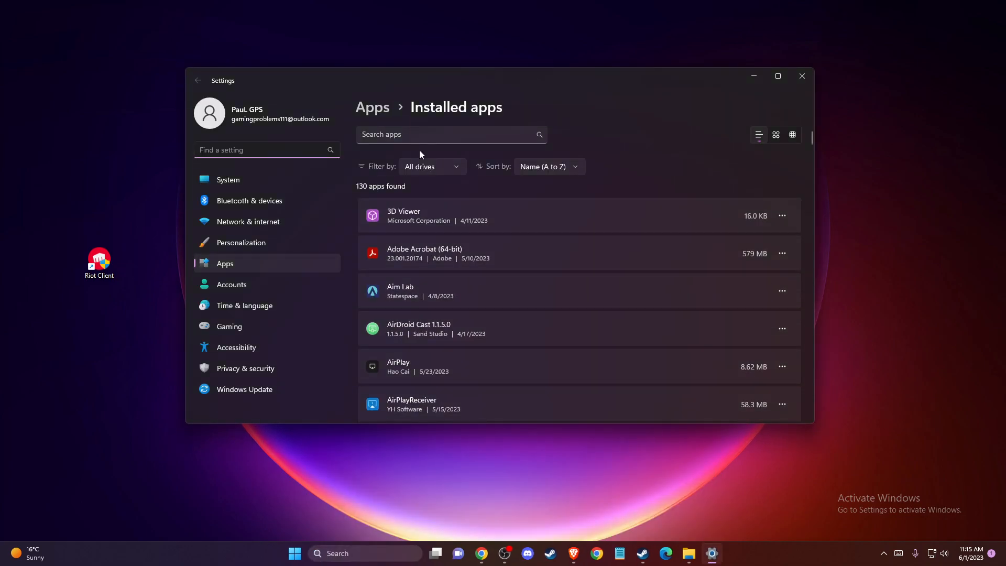
# - Filter installed apps by 'RIOT' and show Riot Client's uninstall option
pyautogui.write('RIOT')
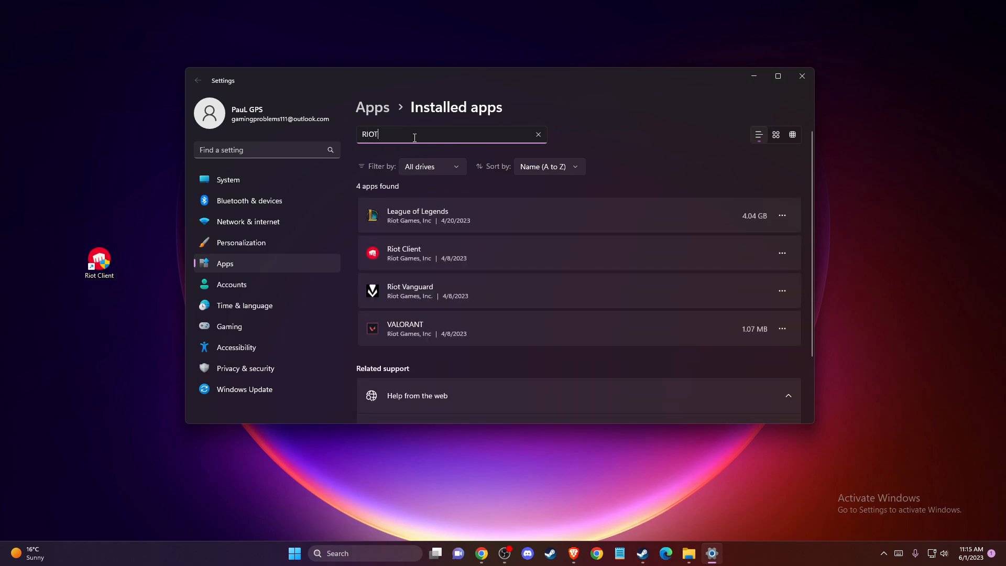
pyautogui.click(782, 253)
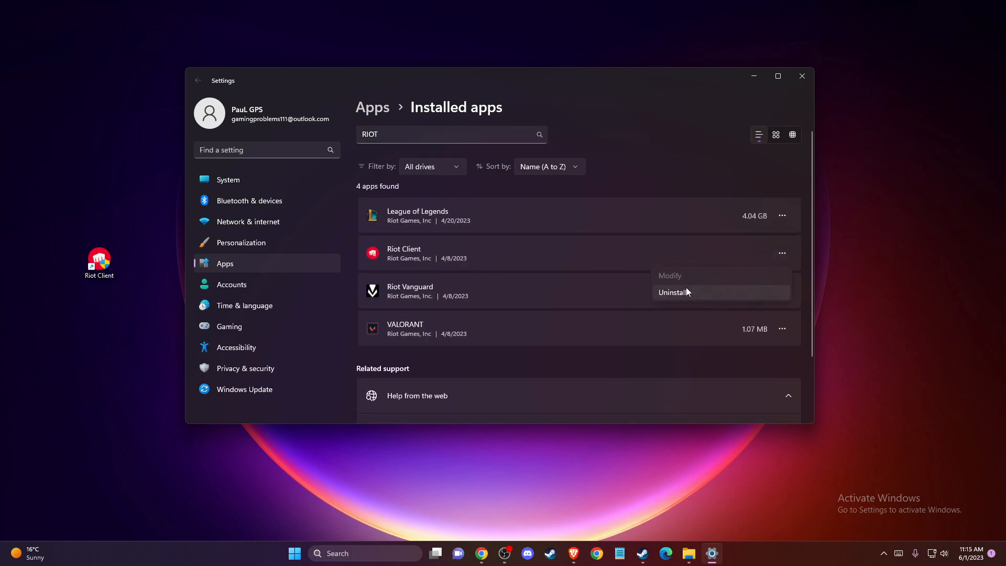
pyautogui.moveTo(503, 278)
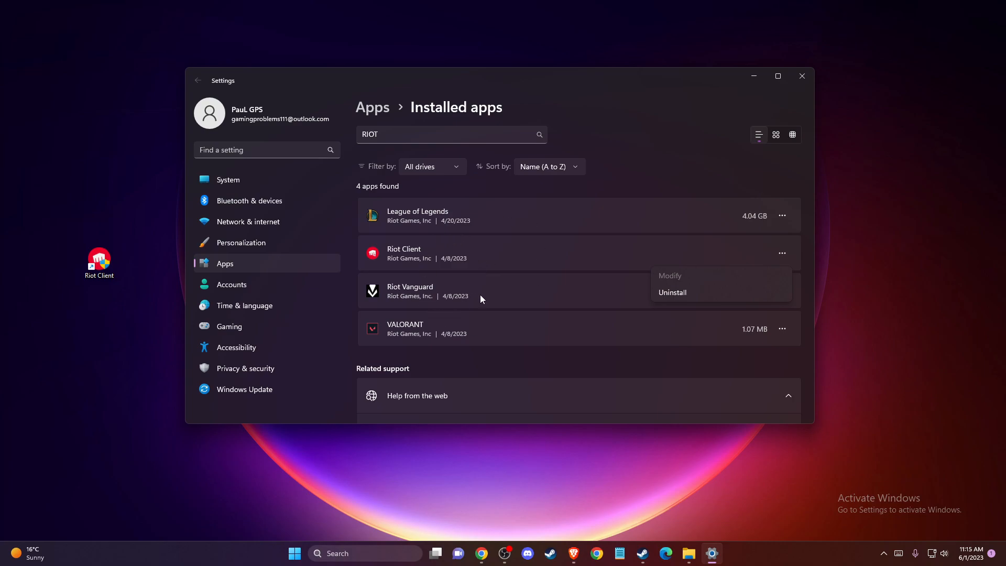
pyautogui.moveTo(471, 292)
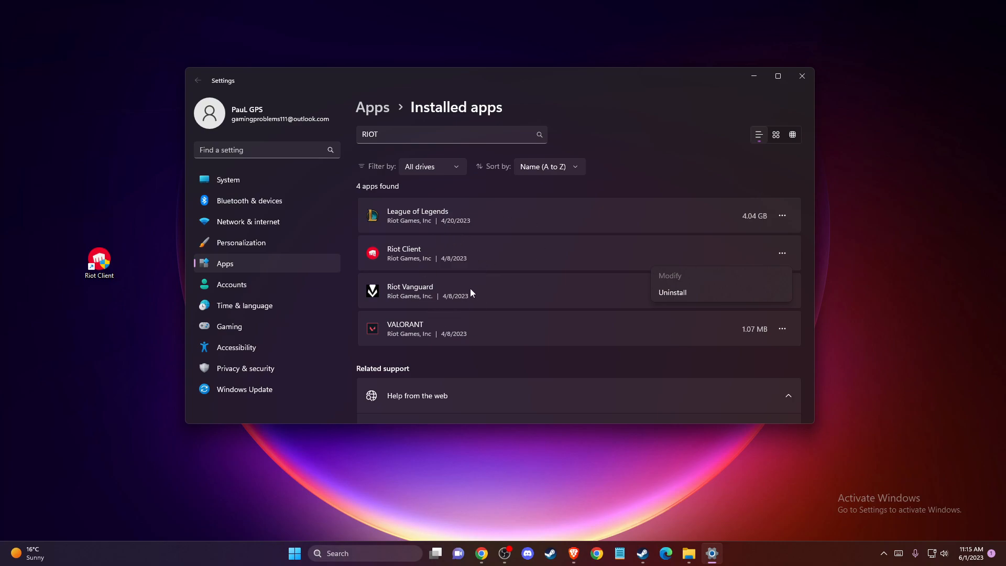
pyautogui.moveTo(474, 280)
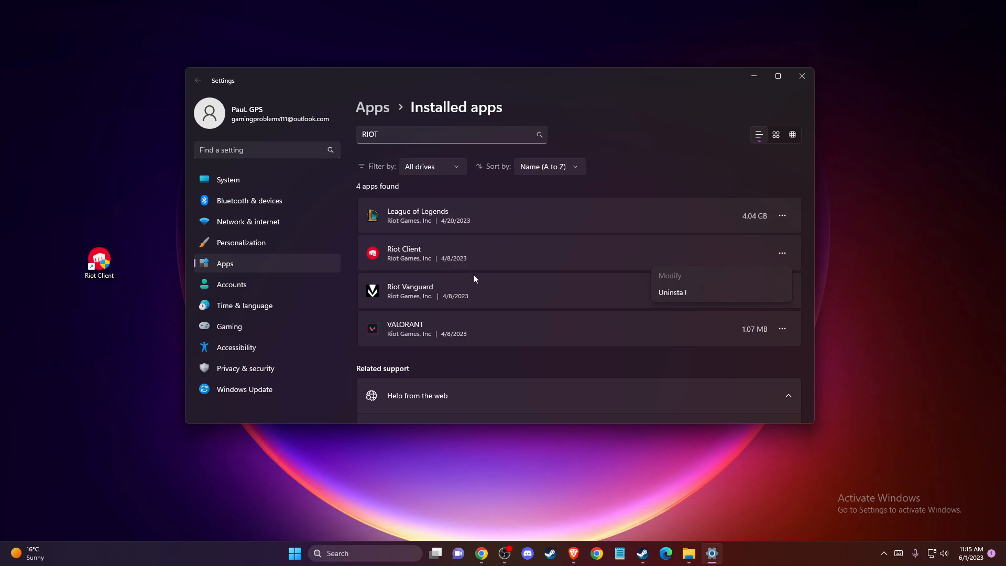